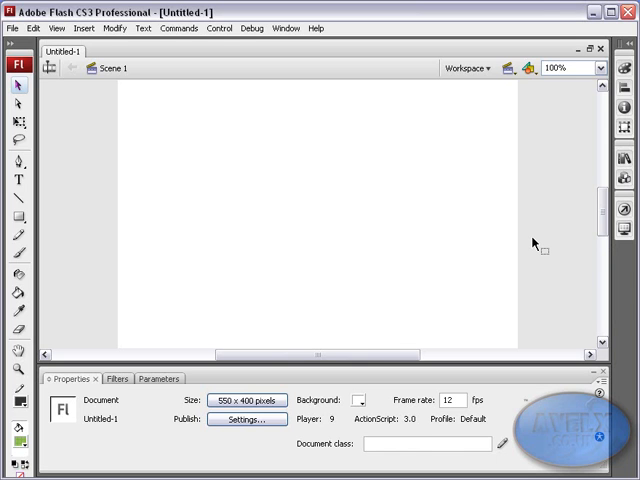
pyautogui.moveTo(532, 246)
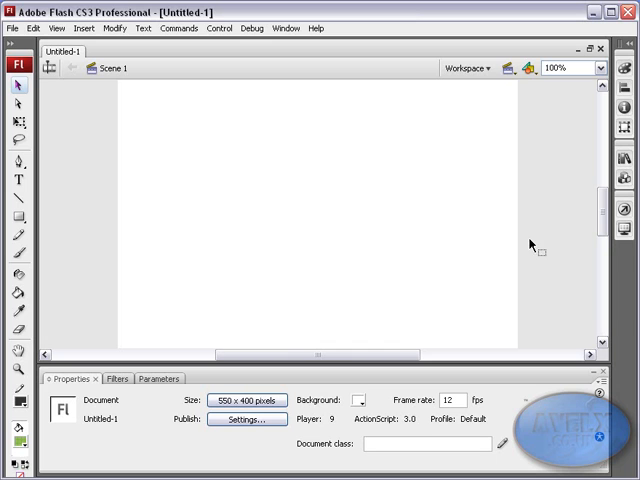
pyautogui.moveTo(30, 210)
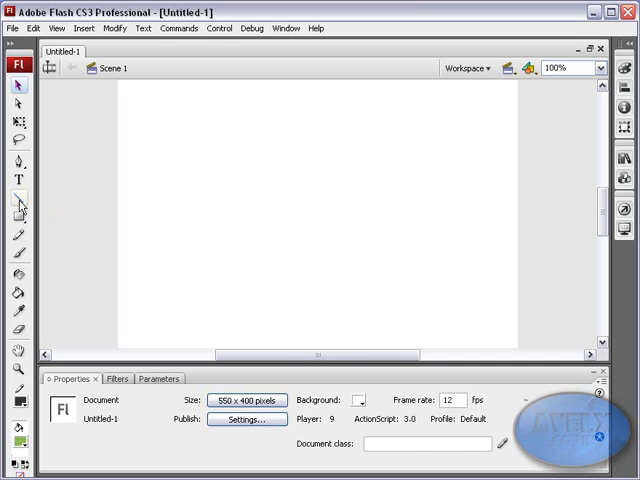
# Draw a short vertical line near the stage centre with the Line tool
pyautogui.click(18, 188)
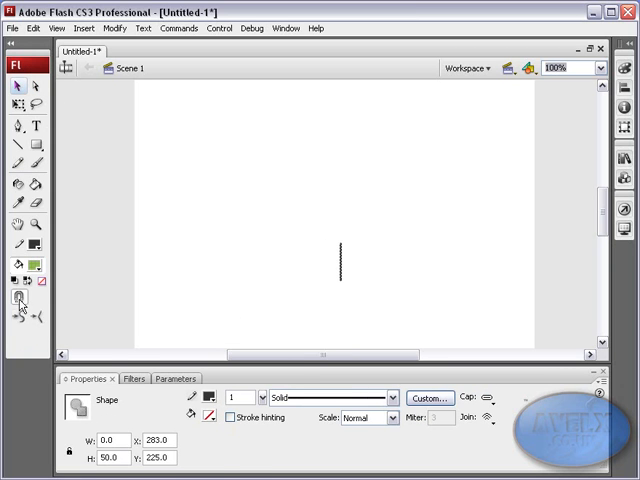
pyautogui.moveTo(220, 318)
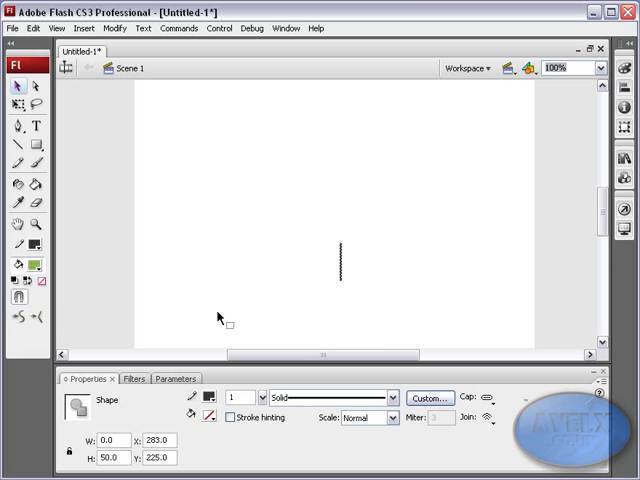
pyautogui.moveTo(342, 246); pyautogui.dragTo(384, 278)
pyautogui.write('30')
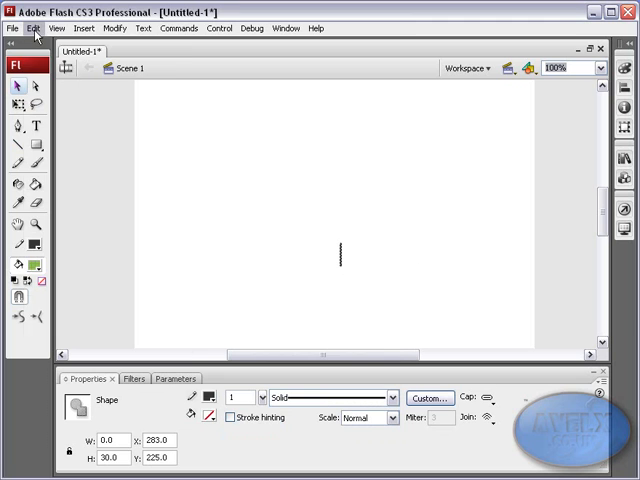
pyautogui.moveTo(42, 72)
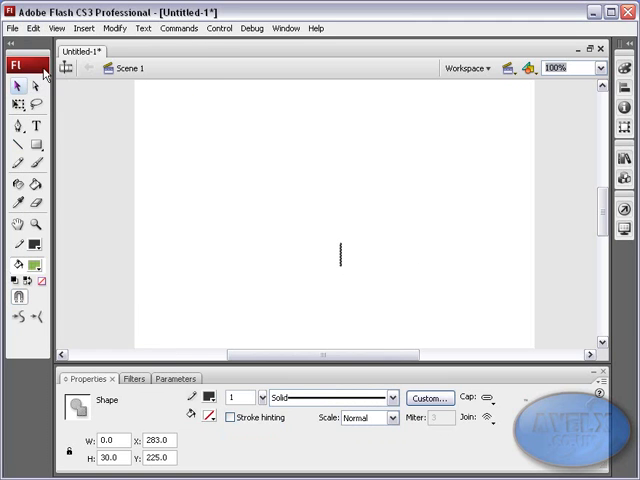
# Draw two more vertical lines beside the first and deselect them
pyautogui.click(36, 28)
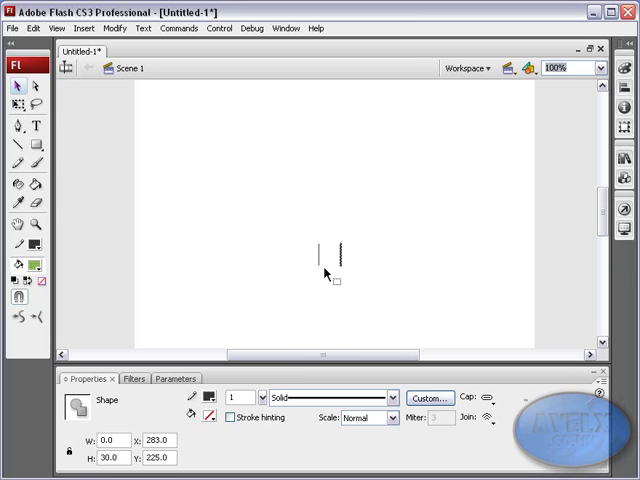
pyautogui.moveTo(332, 272)
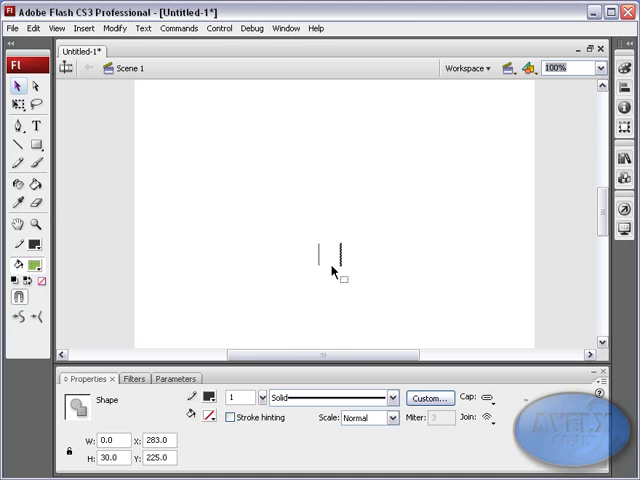
pyautogui.moveTo(308, 292)
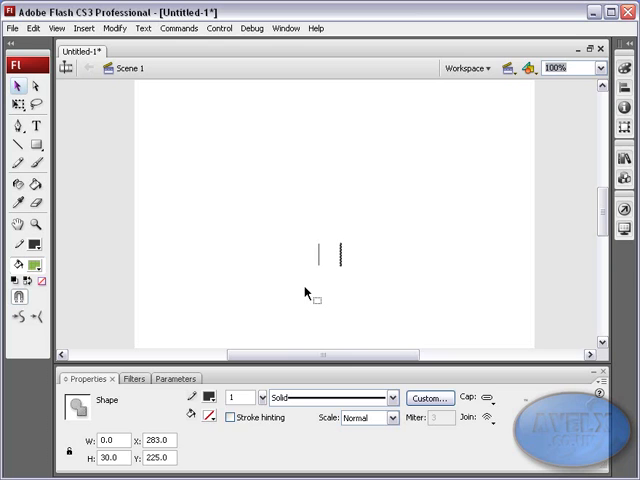
pyautogui.click(600, 68)
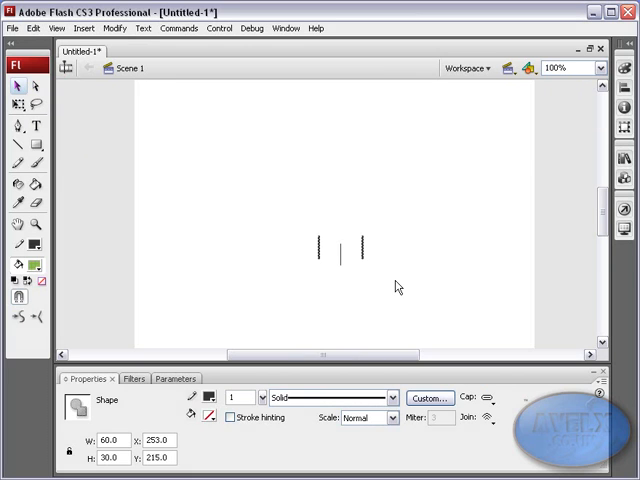
pyautogui.click(354, 312)
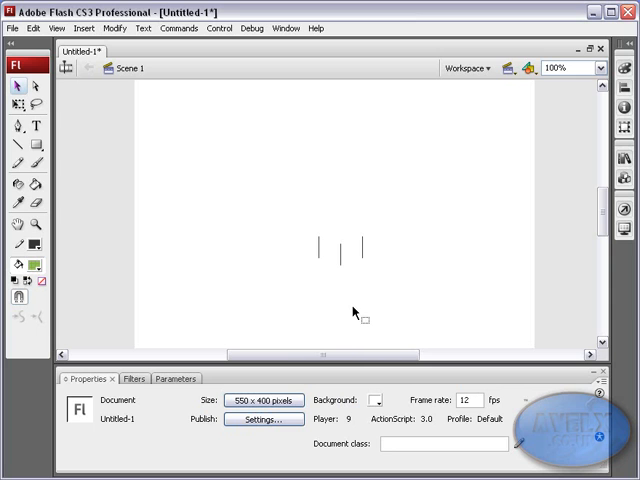
pyautogui.moveTo(338, 302)
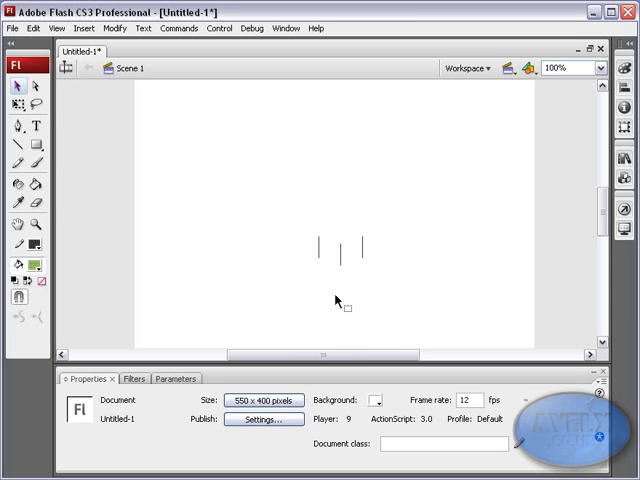
pyautogui.moveTo(18, 148)
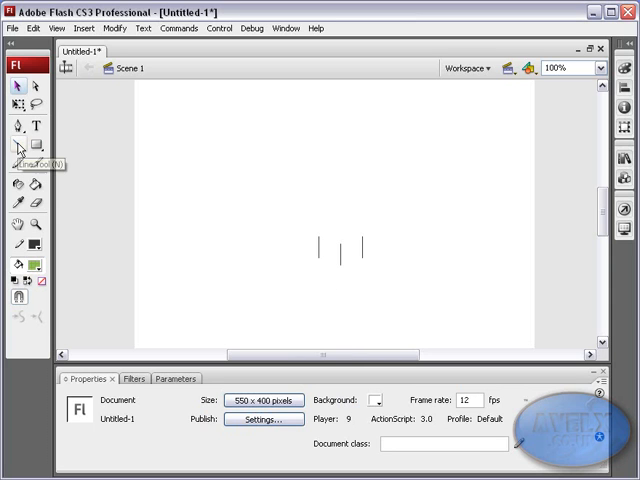
pyautogui.click(16, 148)
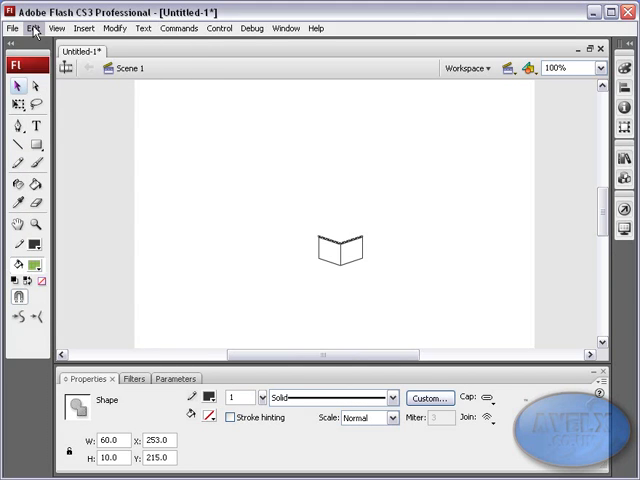
pyautogui.moveTo(114, 28)
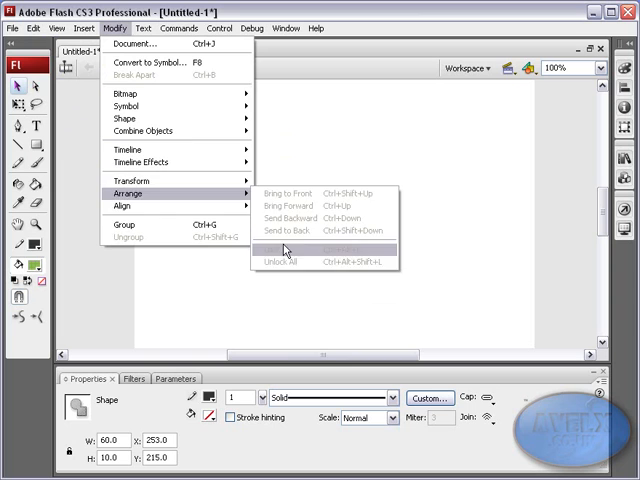
# Close the cube's top face with angled edges and deselect the outline
pyautogui.click(284, 246)
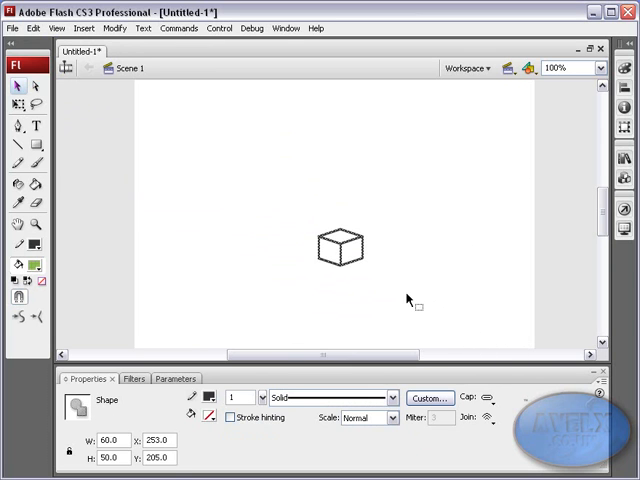
pyautogui.click(280, 250)
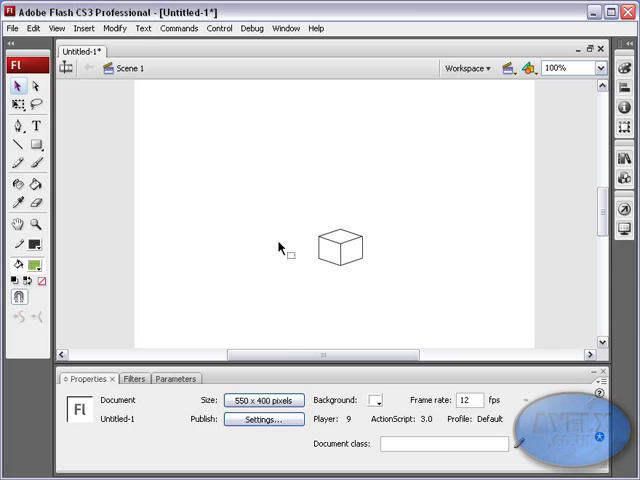
# Fill a cube face with the Paint Bucket and bring up the Color panel for green 73% alpha fills
pyautogui.click(38, 190)
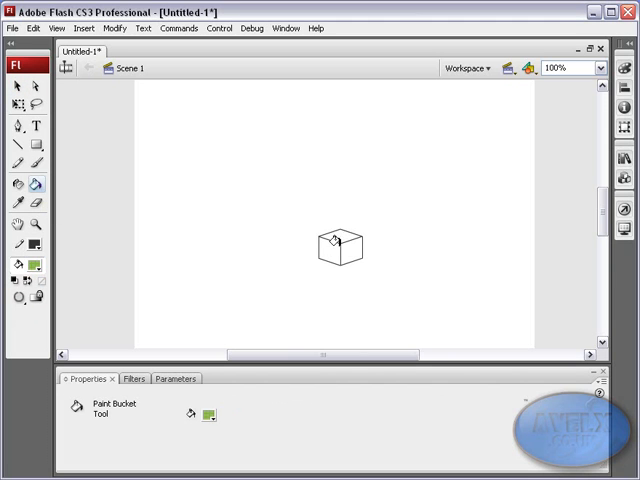
pyautogui.click(356, 248)
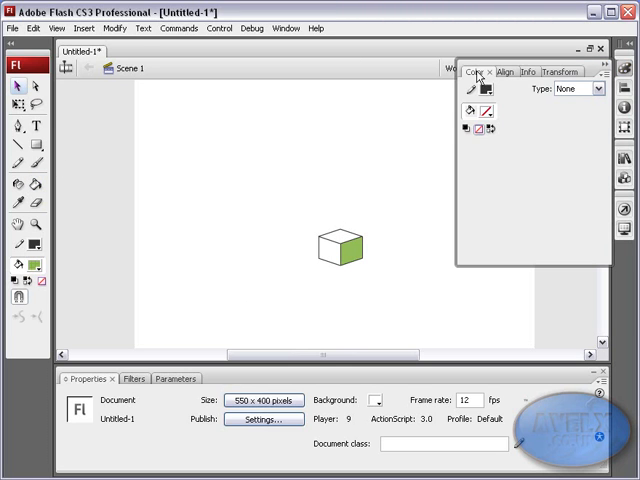
pyautogui.click(286, 28)
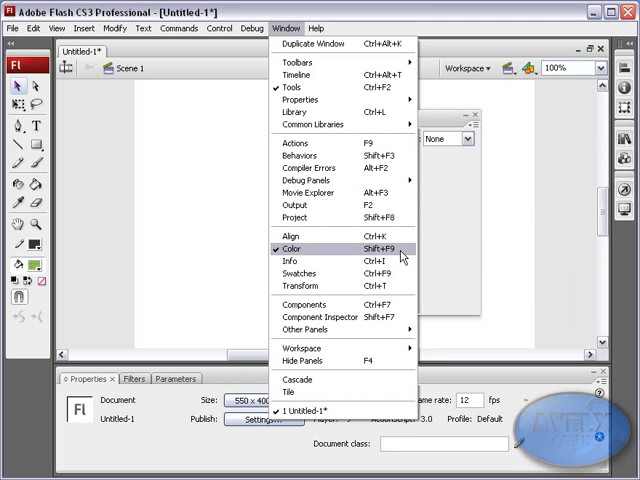
pyautogui.click(284, 250)
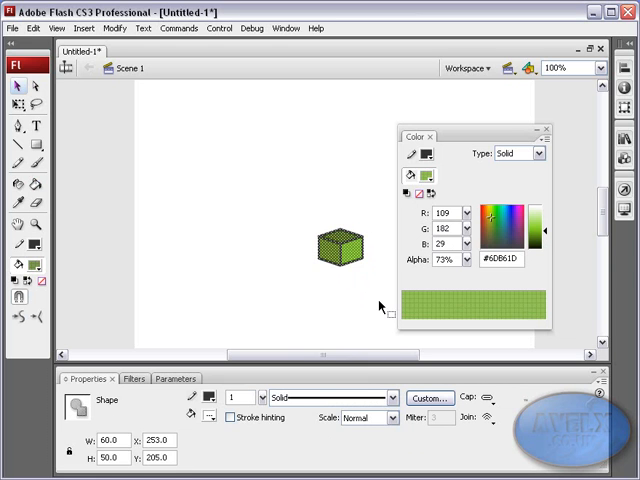
pyautogui.moveTo(378, 308)
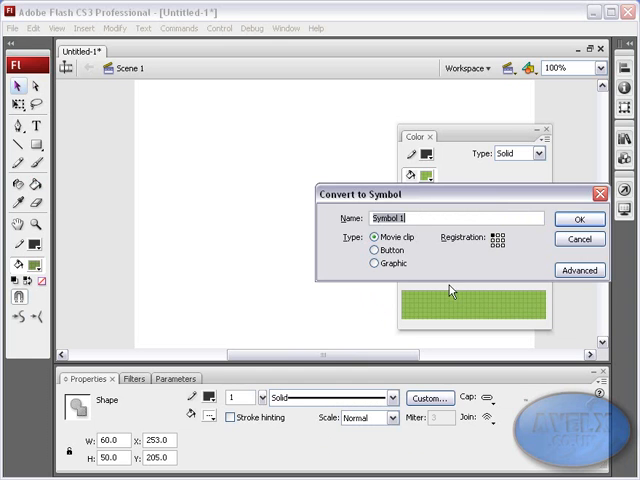
# Convert the selected green cube into a movie clip symbol named cube
pyautogui.click(580, 220)
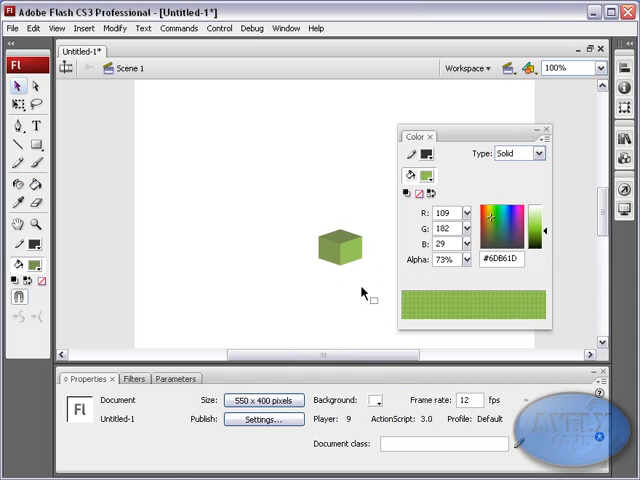
pyautogui.click(338, 248)
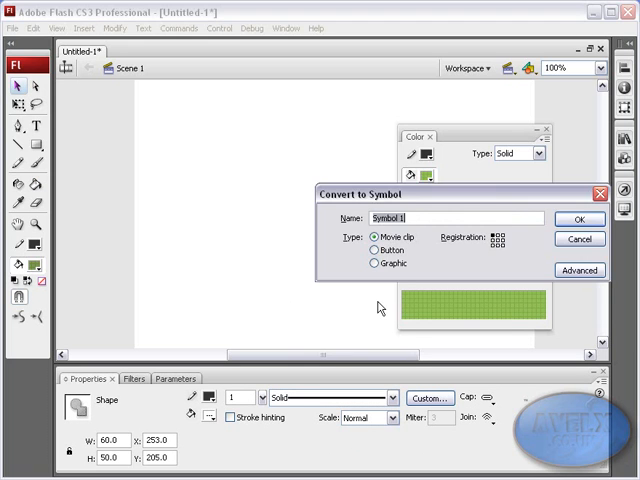
pyautogui.write('cu')
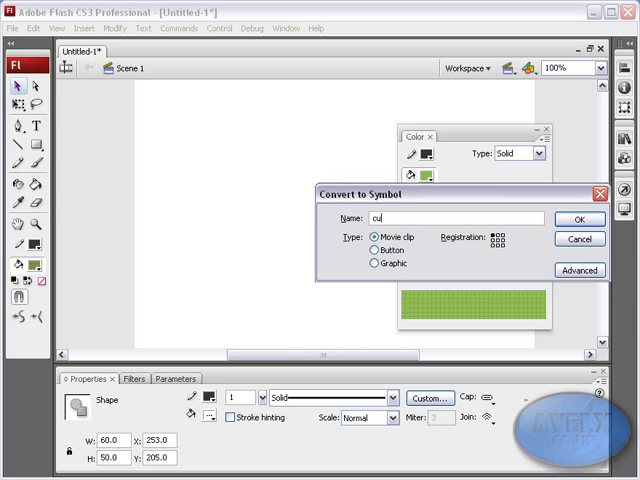
pyautogui.click(580, 220)
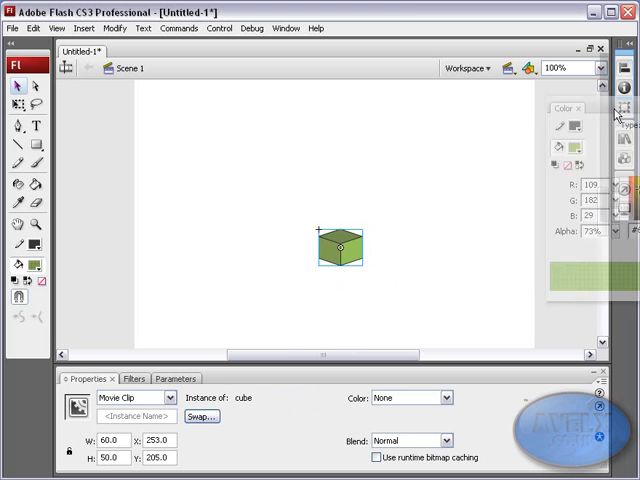
pyautogui.click(586, 108)
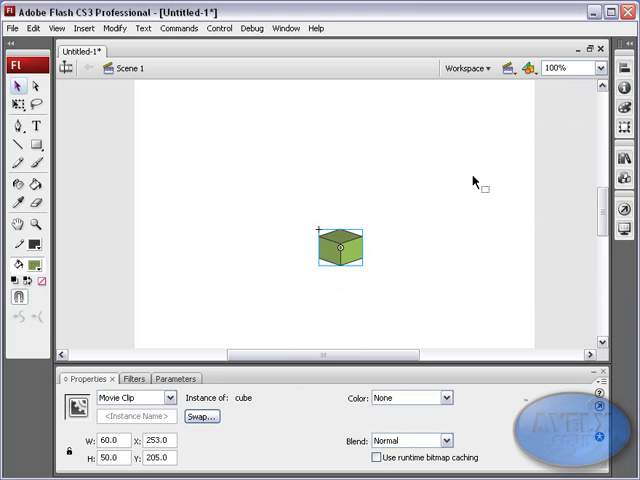
pyautogui.moveTo(388, 250)
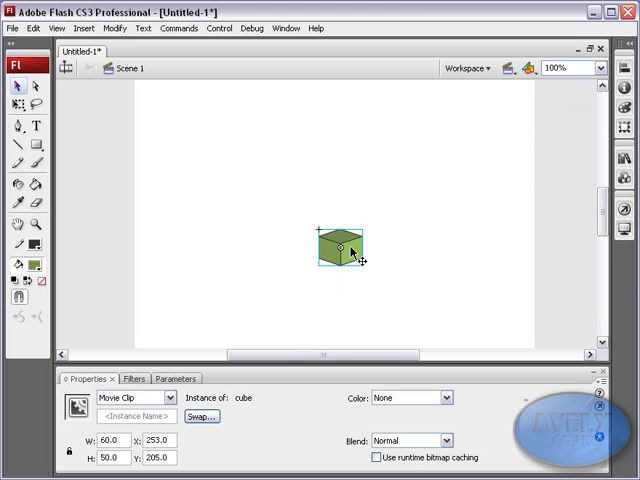
pyautogui.click(34, 28)
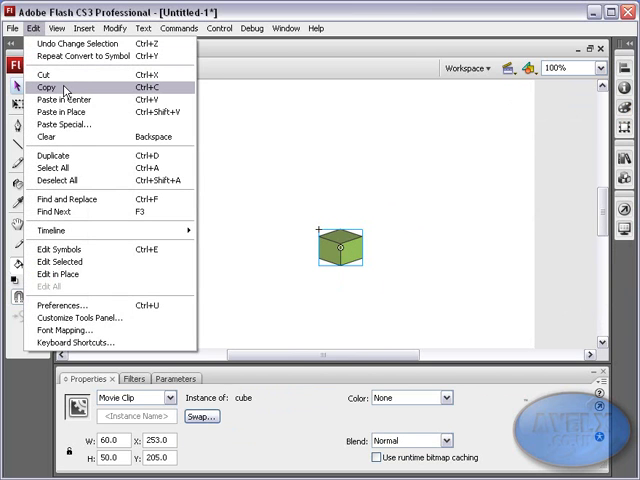
pyautogui.click(46, 88)
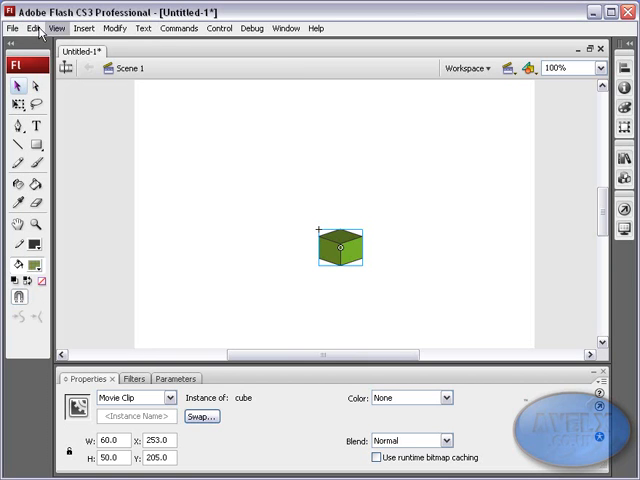
# Place two pasted cubes beside the original and bring one forward in stacking order
pyautogui.moveTo(338, 244); pyautogui.dragTo(356, 236)
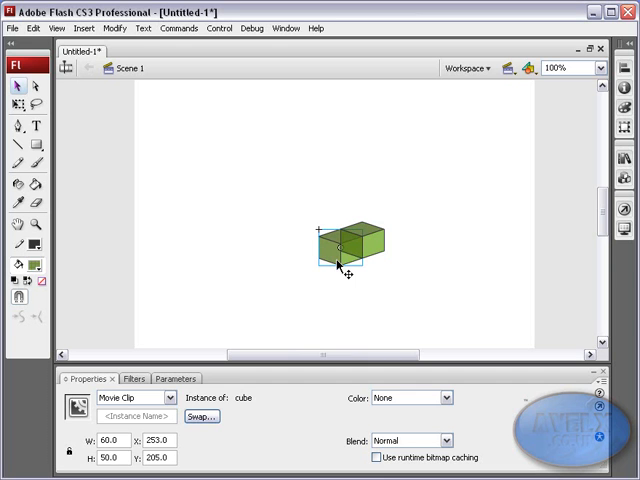
pyautogui.moveTo(344, 244); pyautogui.dragTo(376, 244)
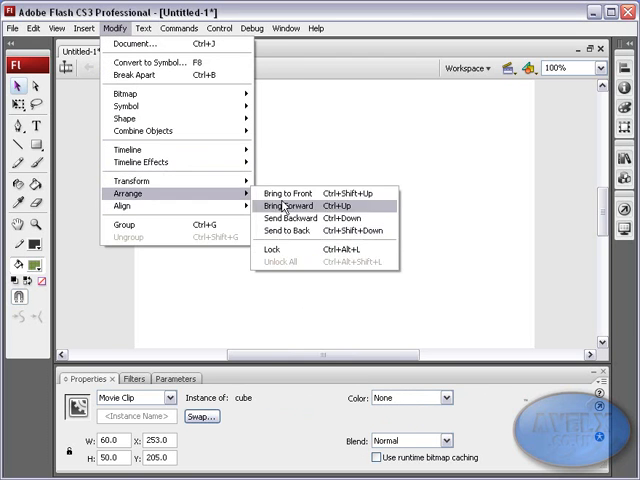
pyautogui.click(286, 192)
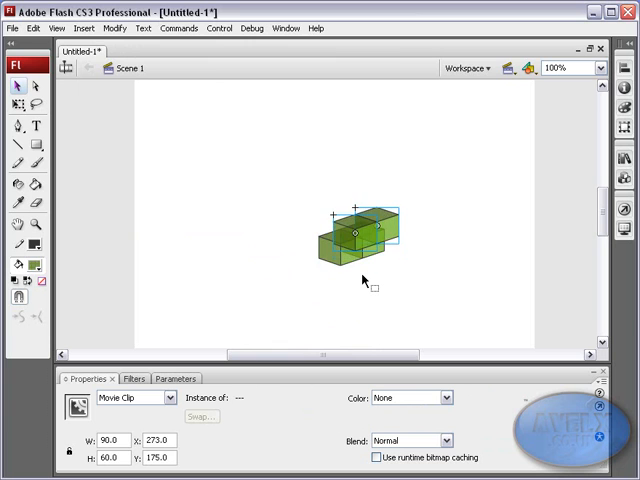
# Add a fourth cube to the row and stack a fifth on its left end
pyautogui.moveTo(360, 230); pyautogui.dragTo(390, 240)
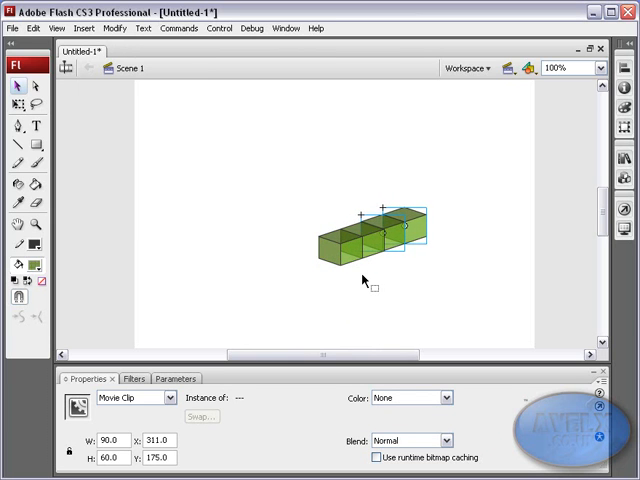
pyautogui.click(228, 184)
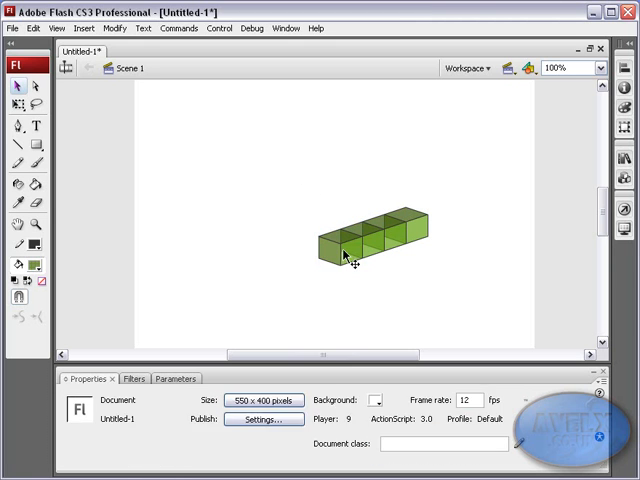
pyautogui.doubleClick(344, 252)
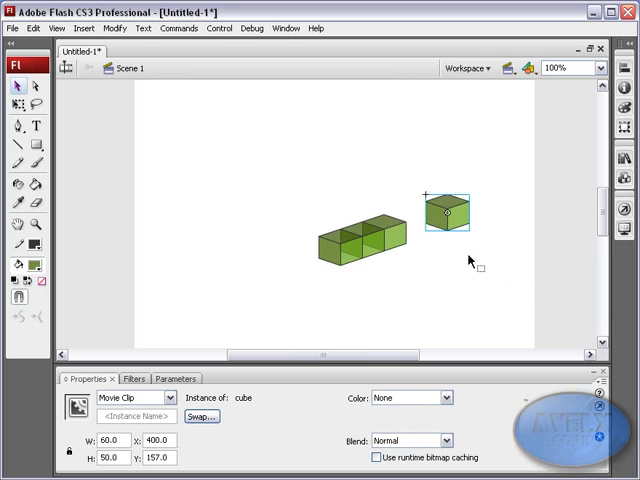
pyautogui.moveTo(450, 216); pyautogui.dragTo(392, 240)
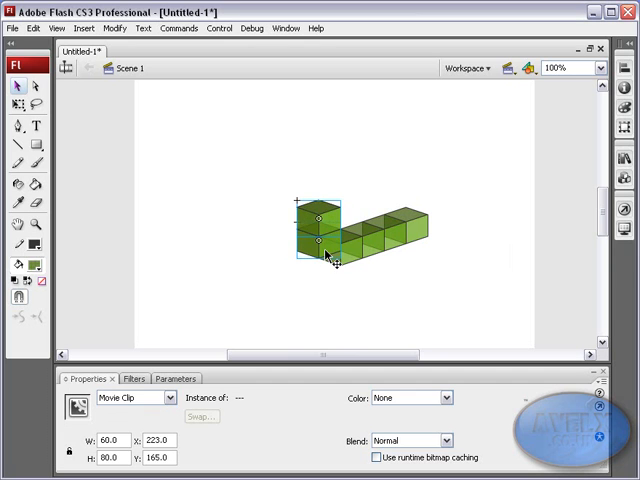
# Stack another cube onto the block and settle a cube into the front-left slot
pyautogui.moveTo(316, 230); pyautogui.dragTo(296, 220)
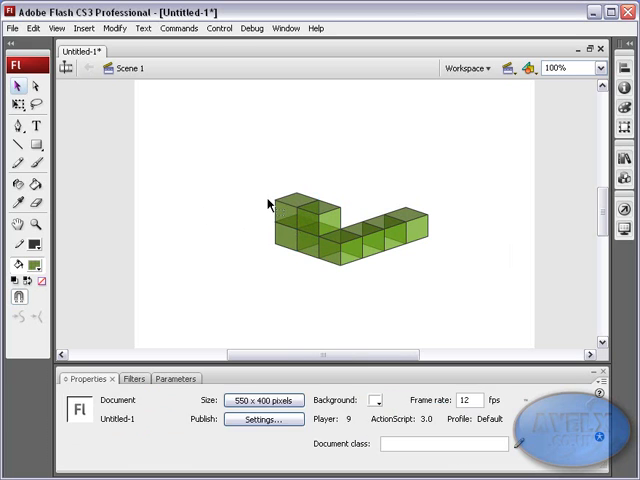
pyautogui.click(290, 216)
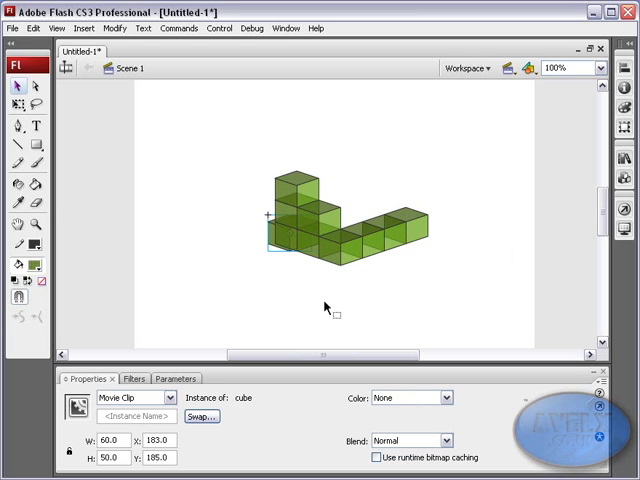
pyautogui.moveTo(290, 230); pyautogui.dragTo(258, 240)
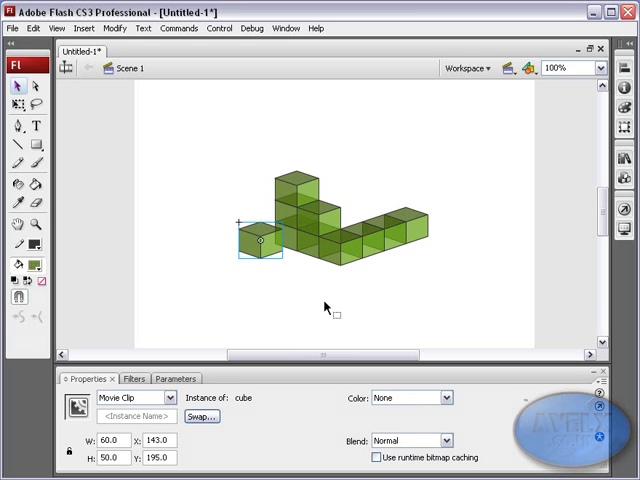
pyautogui.moveTo(258, 240); pyautogui.dragTo(276, 236)
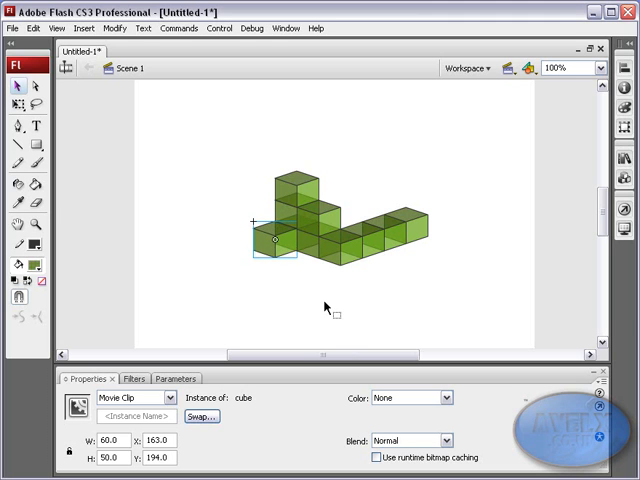
pyautogui.moveTo(280, 240); pyautogui.dragTo(250, 240)
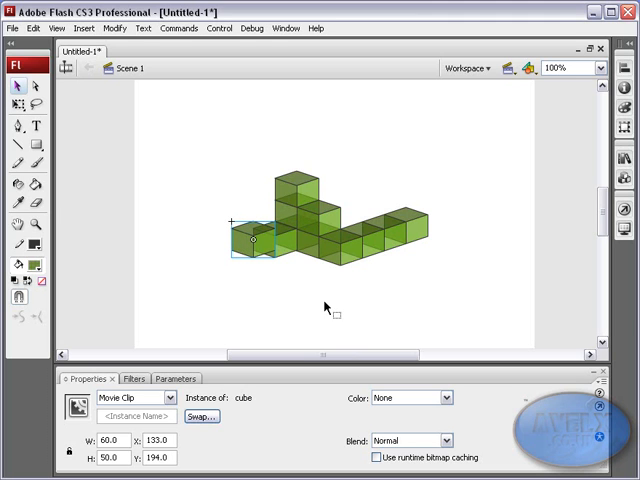
pyautogui.moveTo(252, 240); pyautogui.dragTo(252, 262)
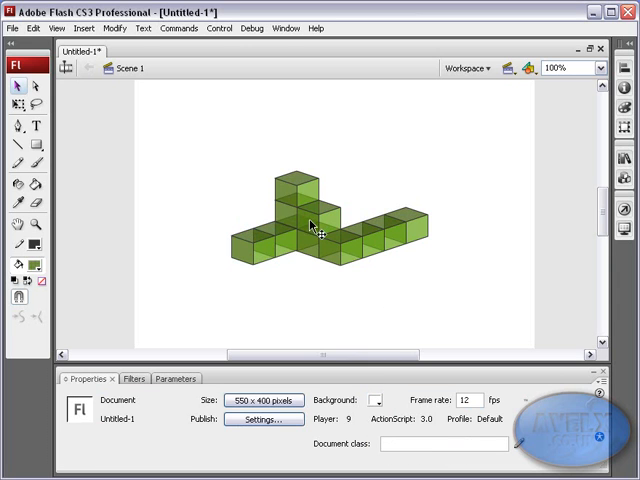
pyautogui.click(310, 224)
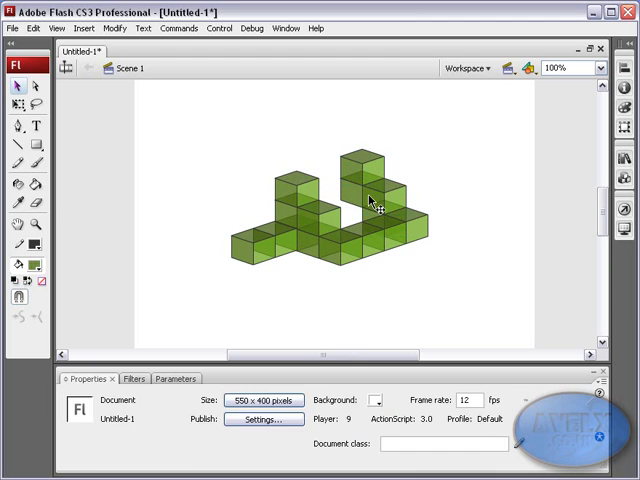
# Nudge a cube in the right column into alignment
pyautogui.click(358, 192)
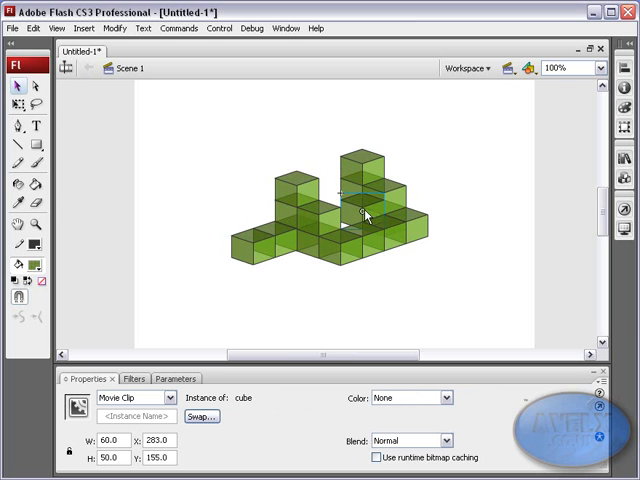
pyautogui.moveTo(356, 210); pyautogui.dragTo(368, 218)
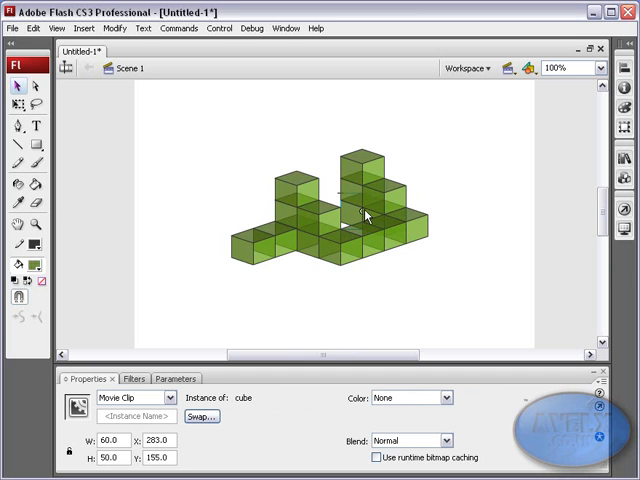
pyautogui.click(144, 104)
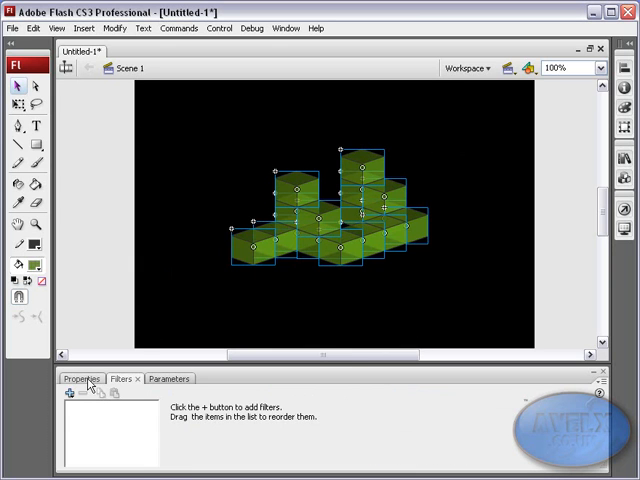
# Add a green Glow filter to all the cubes
pyautogui.click(68, 392)
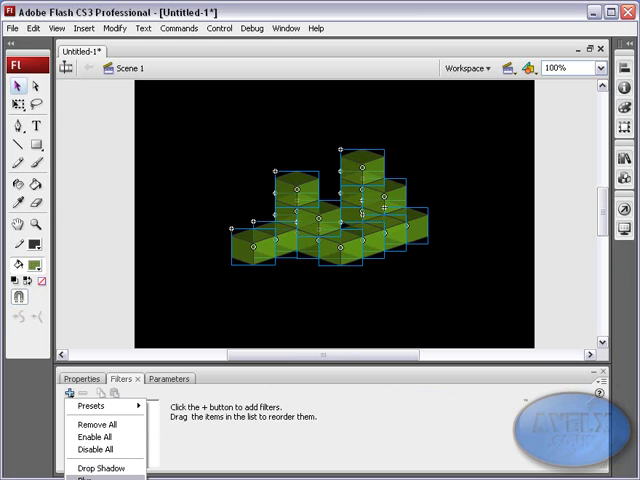
pyautogui.click(90, 479)
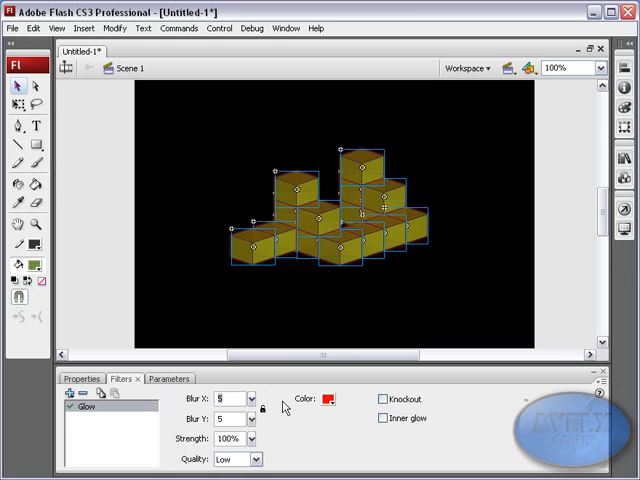
pyautogui.click(312, 400)
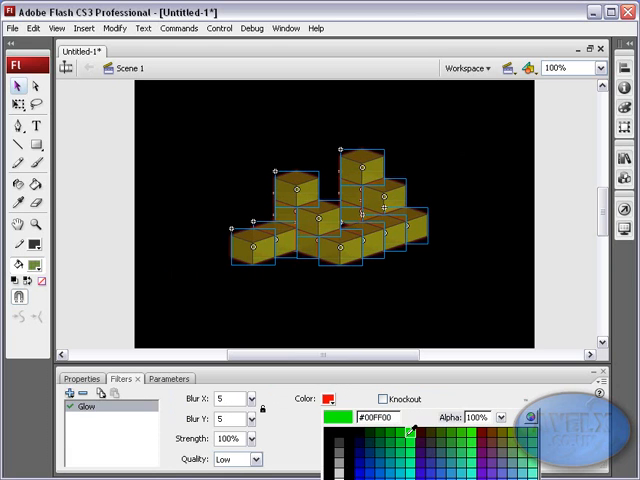
pyautogui.click(412, 430)
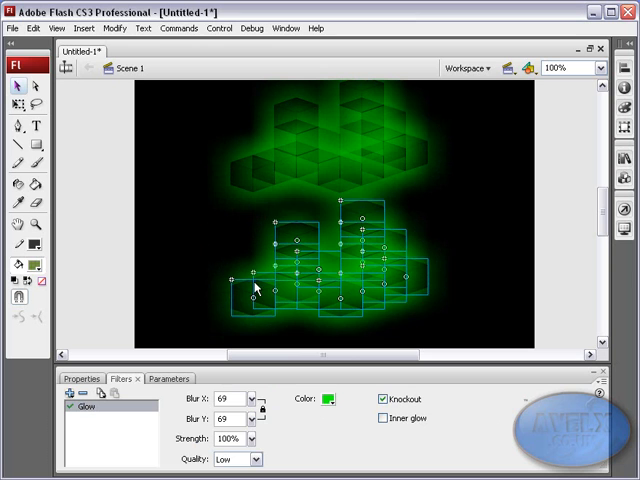
# Change the glow to cyan and shift the cubes' hue with an Adjust Color filter
pyautogui.click(326, 400)
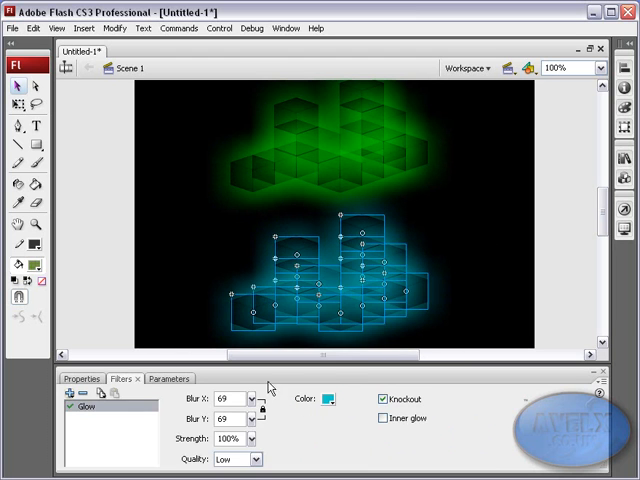
pyautogui.click(88, 380)
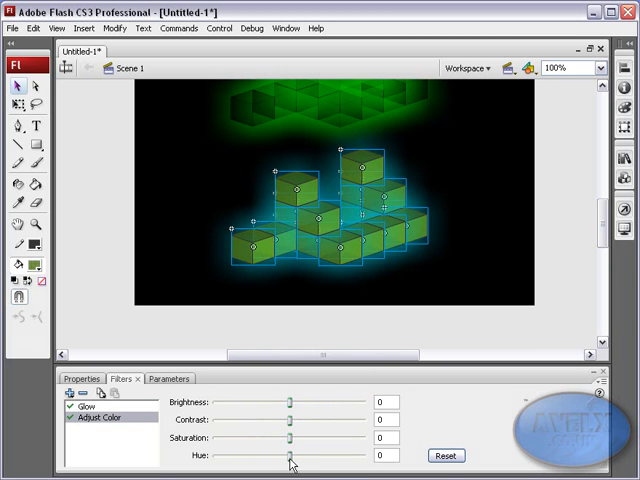
pyautogui.moveTo(290, 456); pyautogui.dragTo(344, 456)
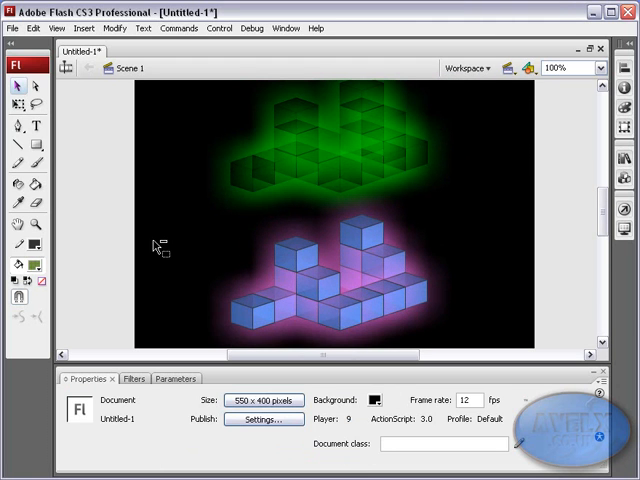
pyautogui.moveTo(284, 276)
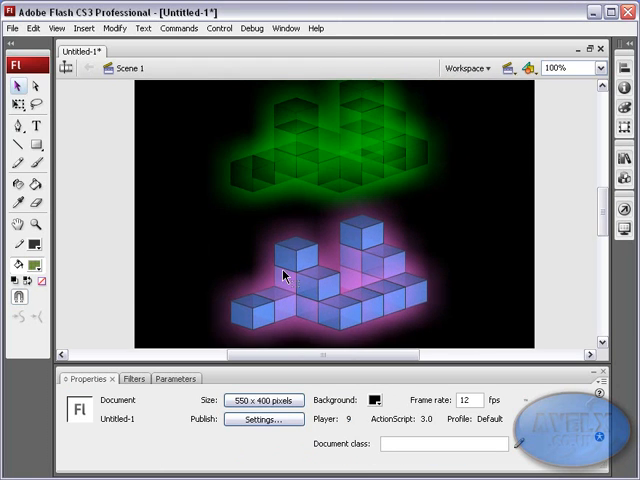